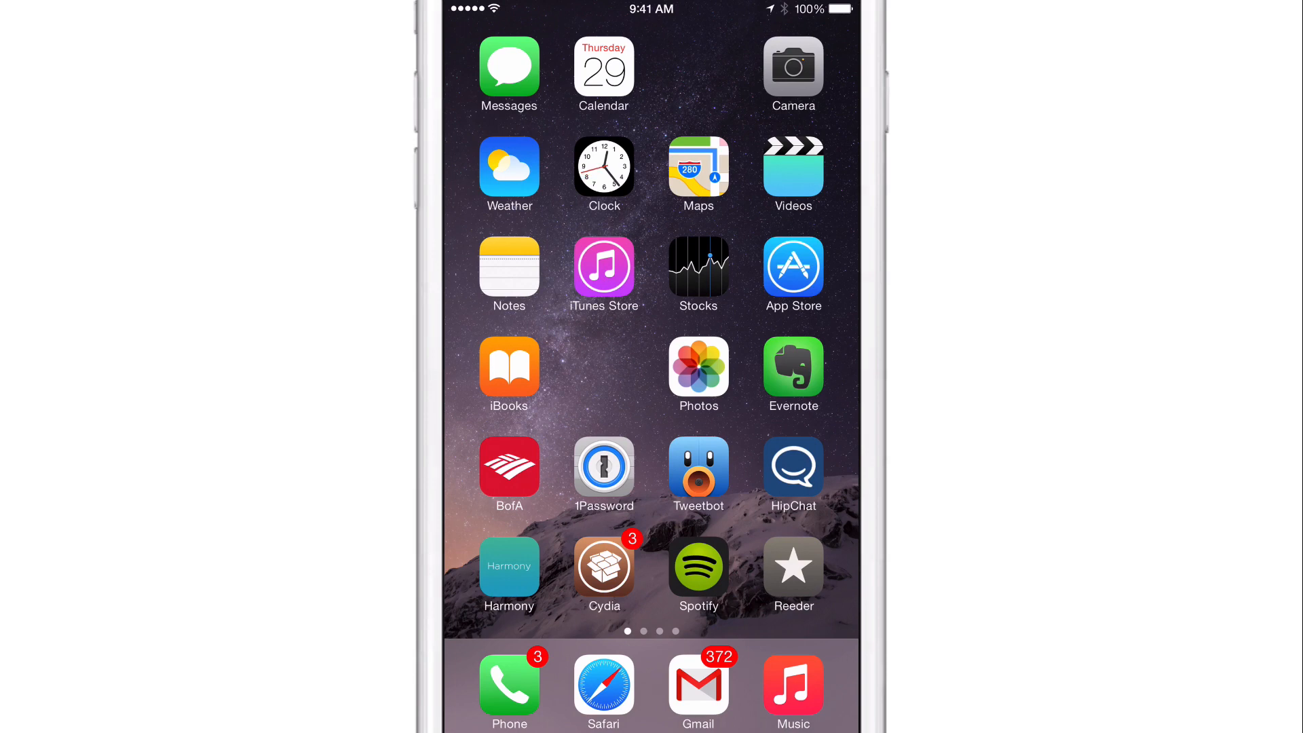
- Swipe across the home pages and drag Photos into the empty top-row slot beside Calendar
scroll(left, 3)
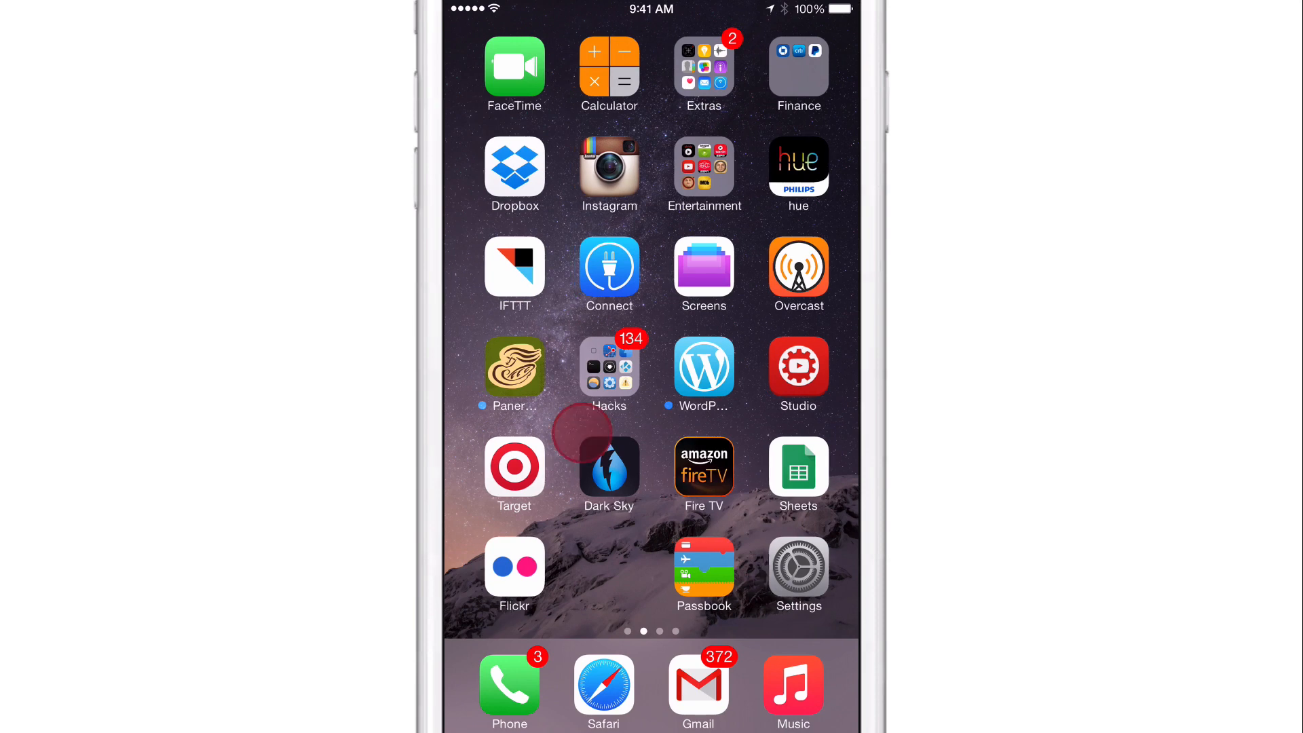
scroll(right, 3)
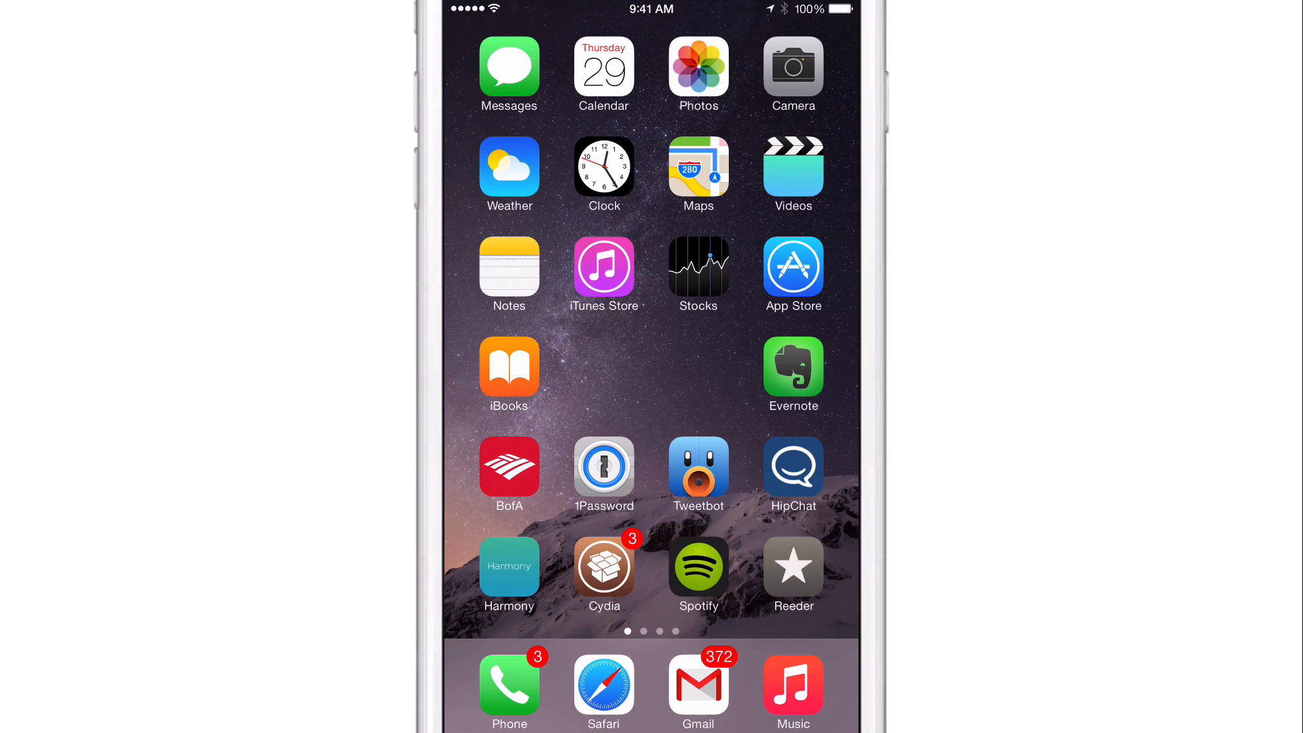
- Drag Tweetbot into the blank slot under iTunes Store, beside iBooks in the fourth row
click(699, 467)
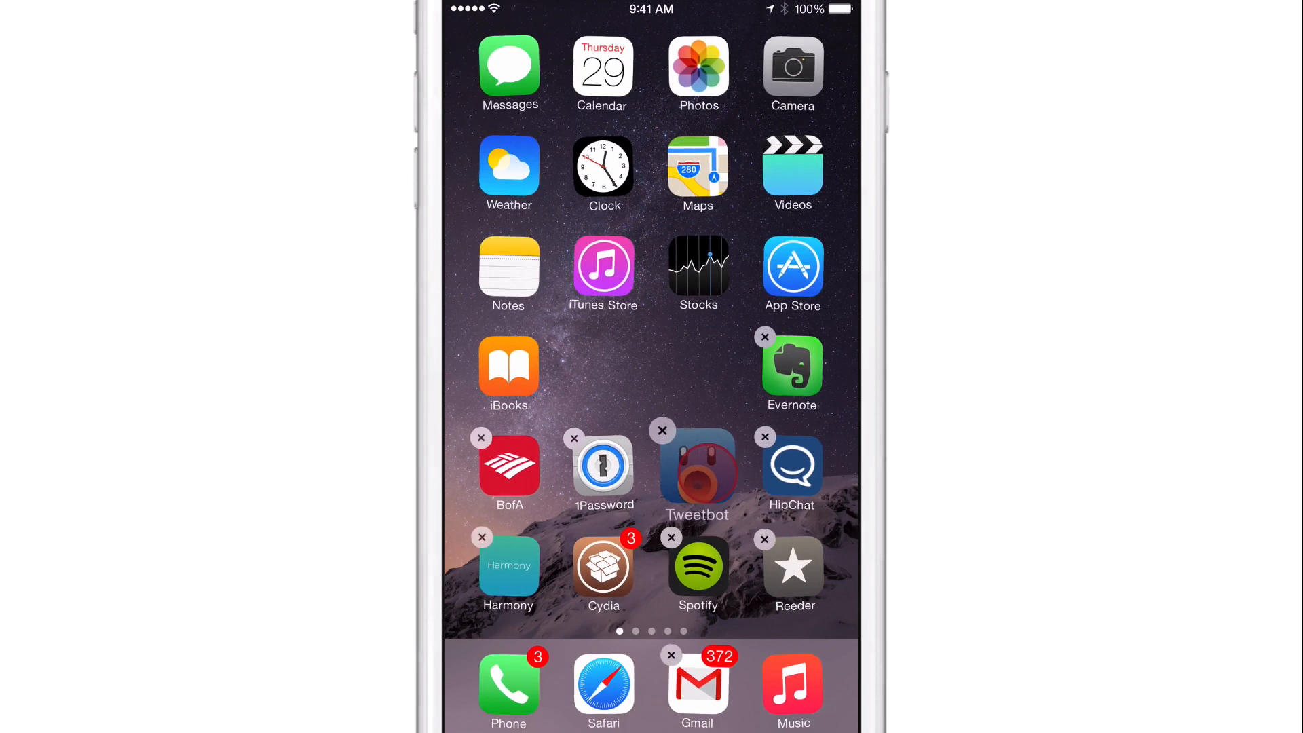
drag(696, 473, 603, 372)
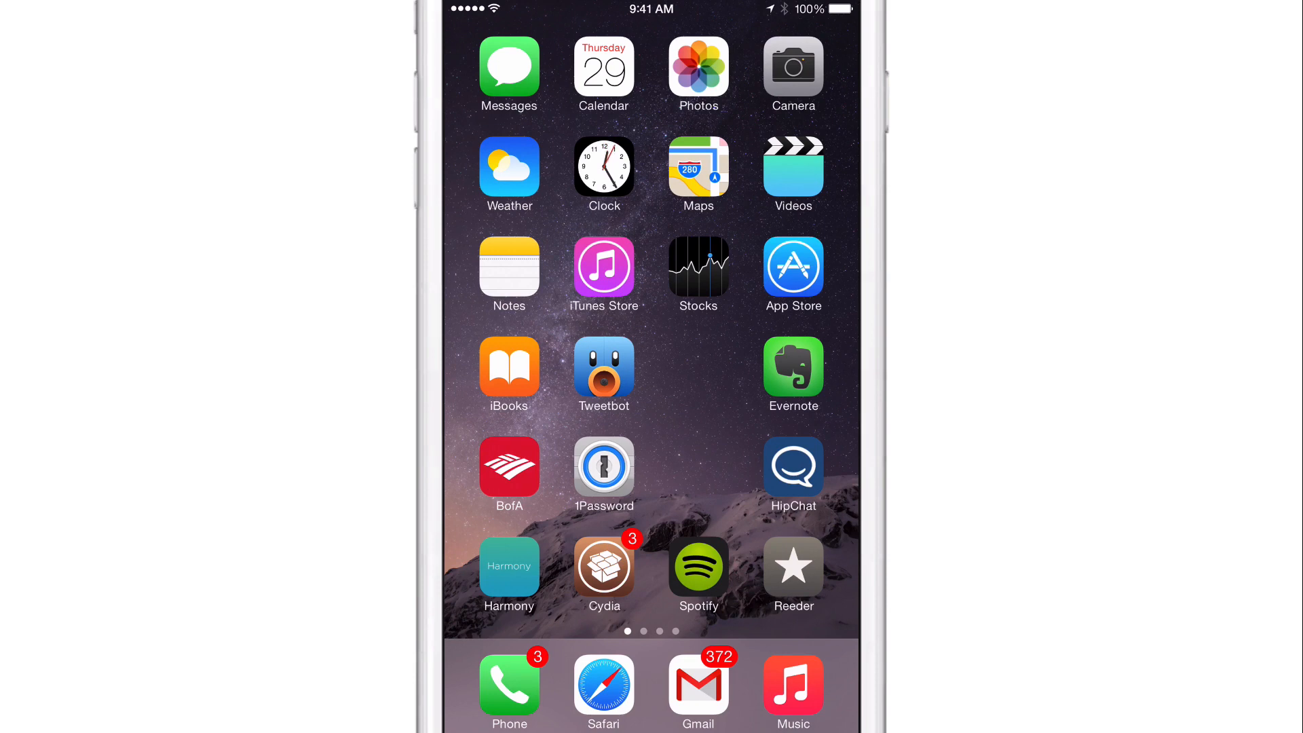
- Launch Settings from page 2 and enter the Anchor tweak's panel with Pages 1–4 and Reset All
scroll(left, 3)
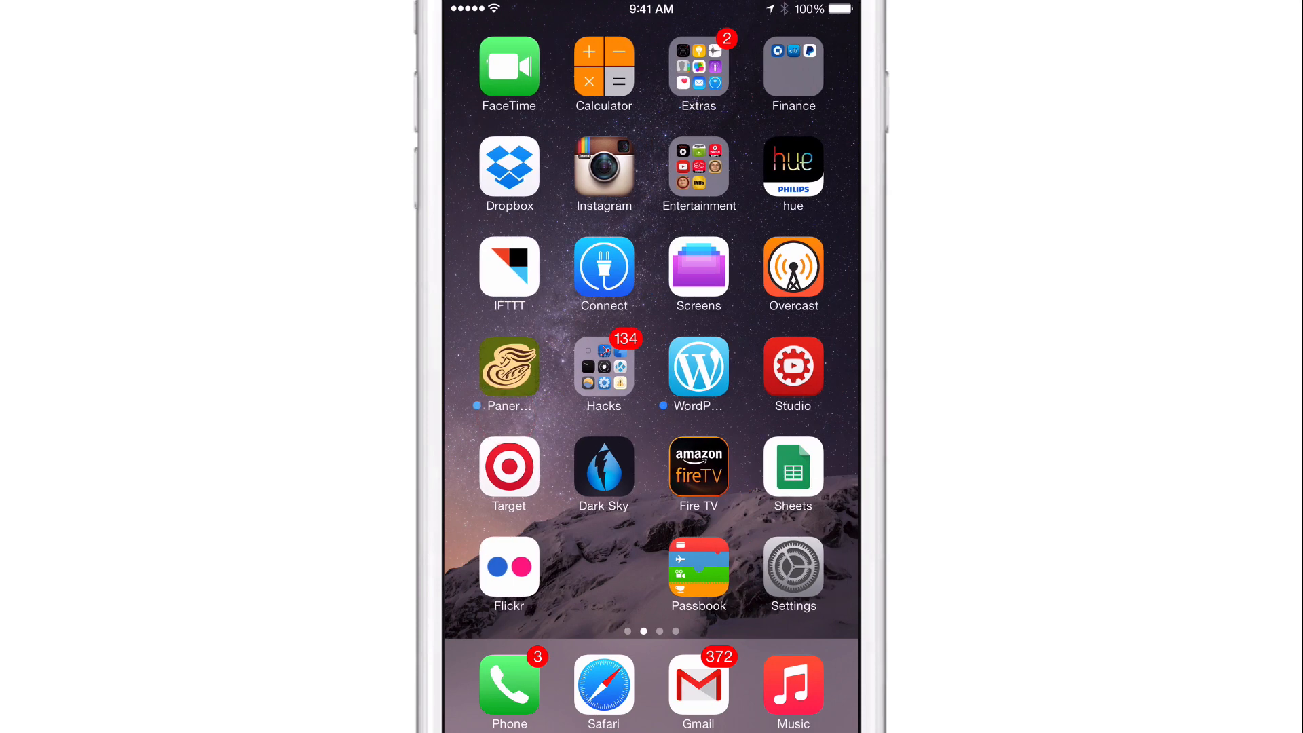
click(793, 567)
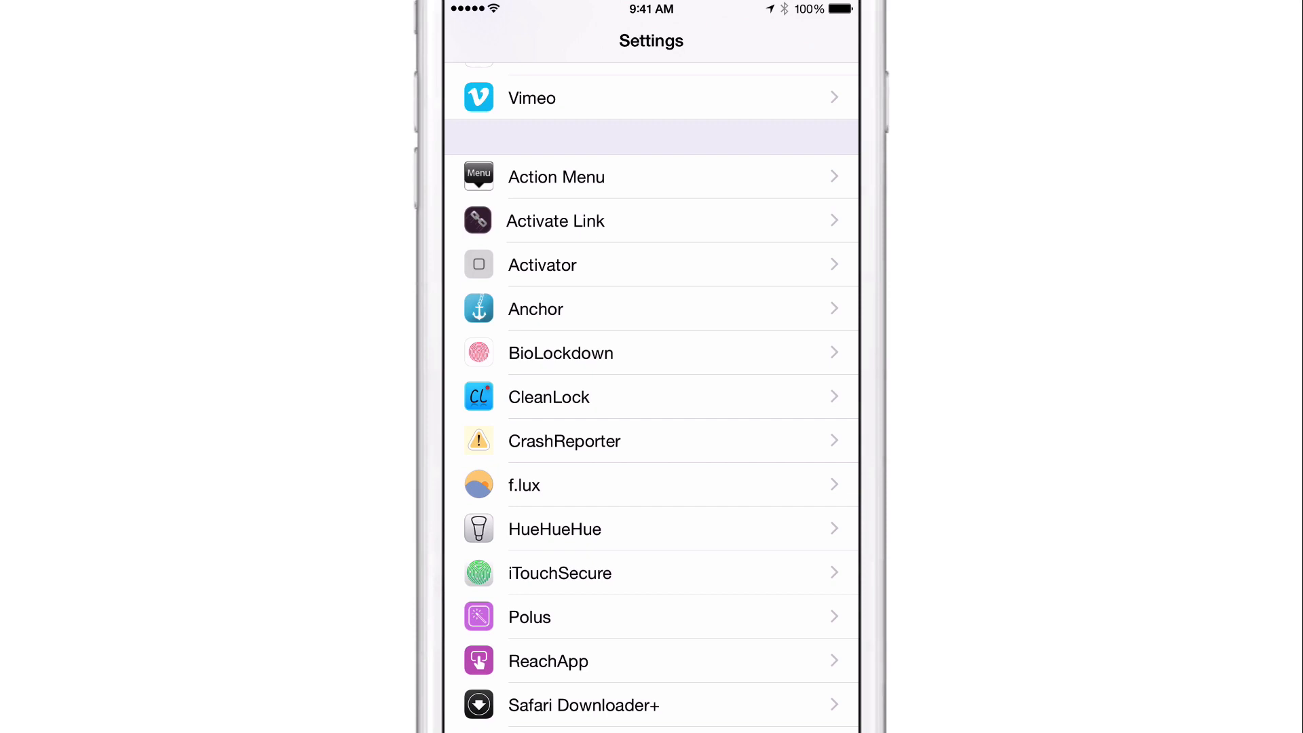
click(534, 310)
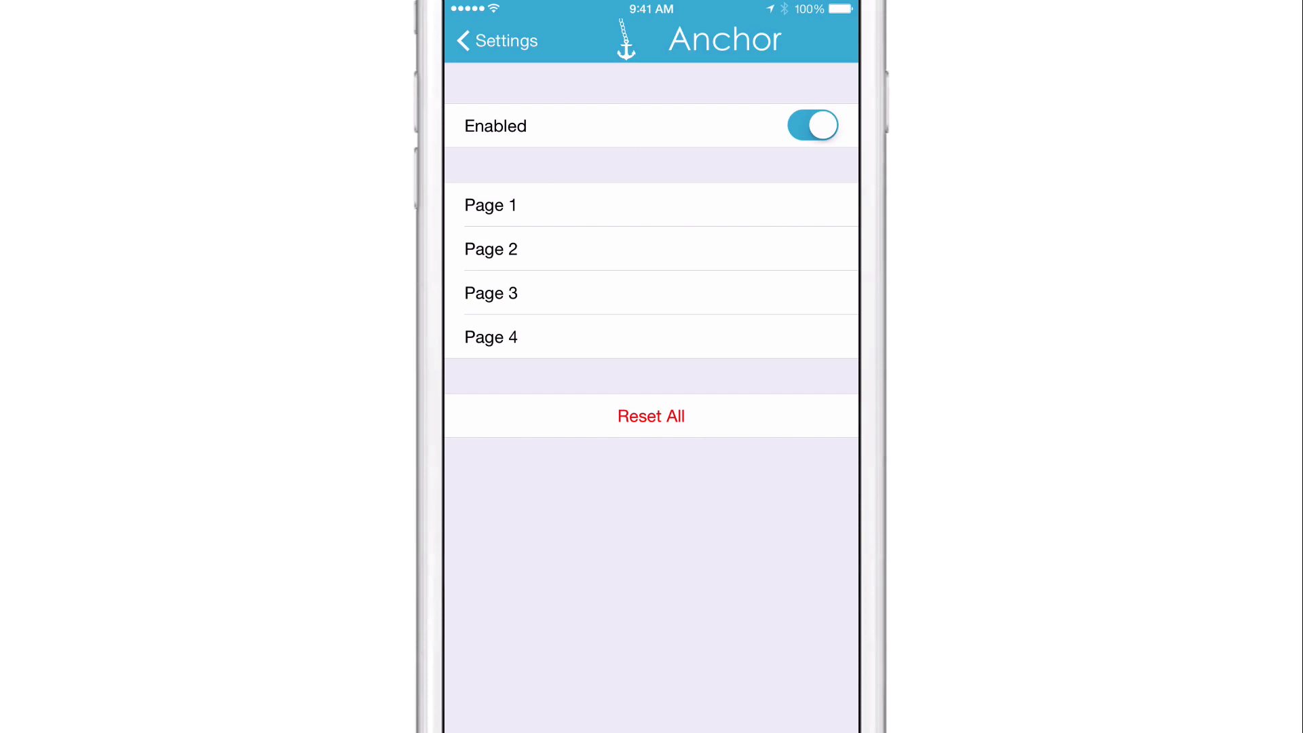
- View Anchor's Page 1 layout preview with its Soft Reset and Hard Reset options
click(490, 205)
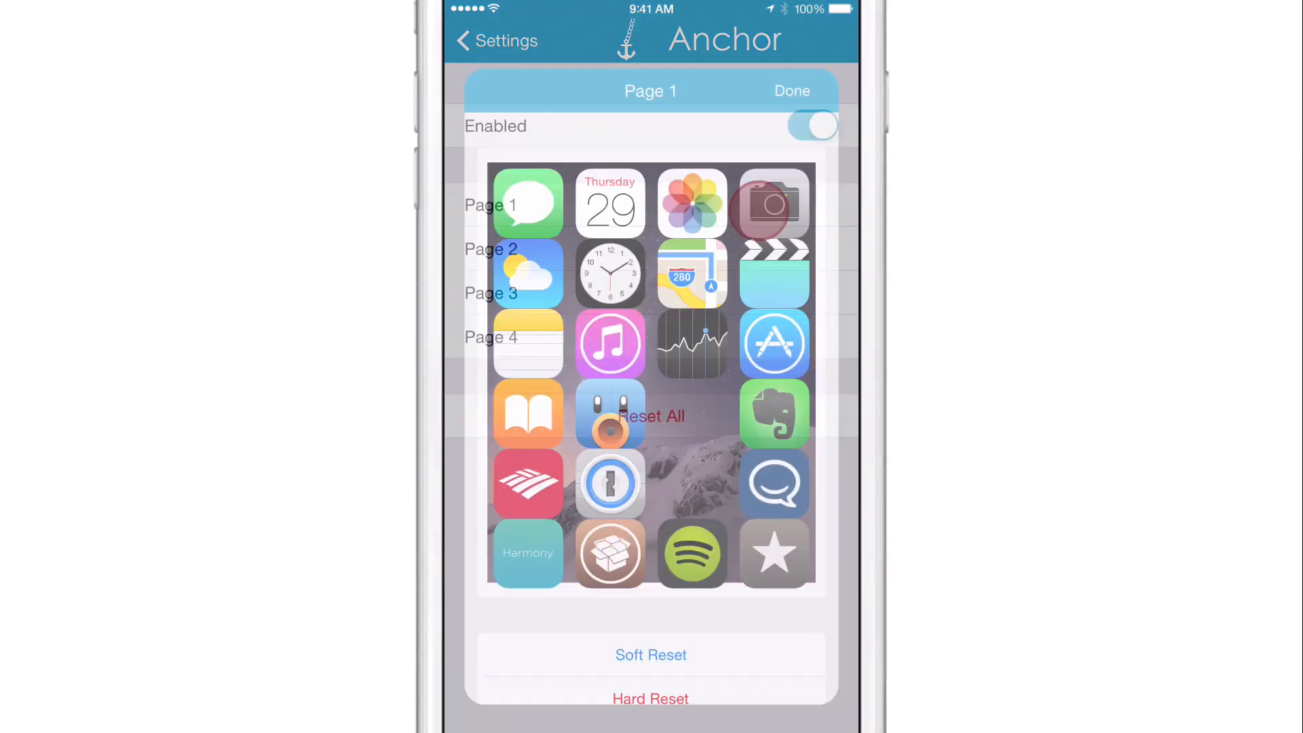
click(812, 124)
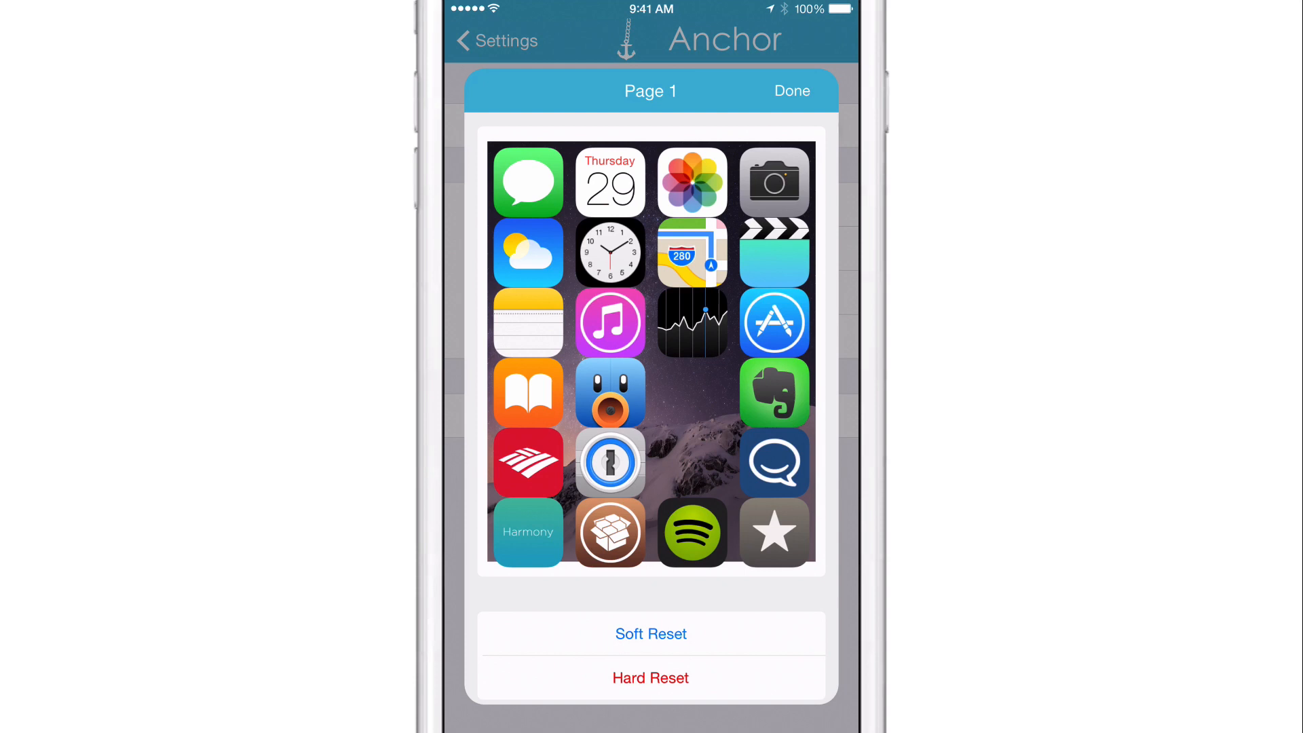
click(650, 634)
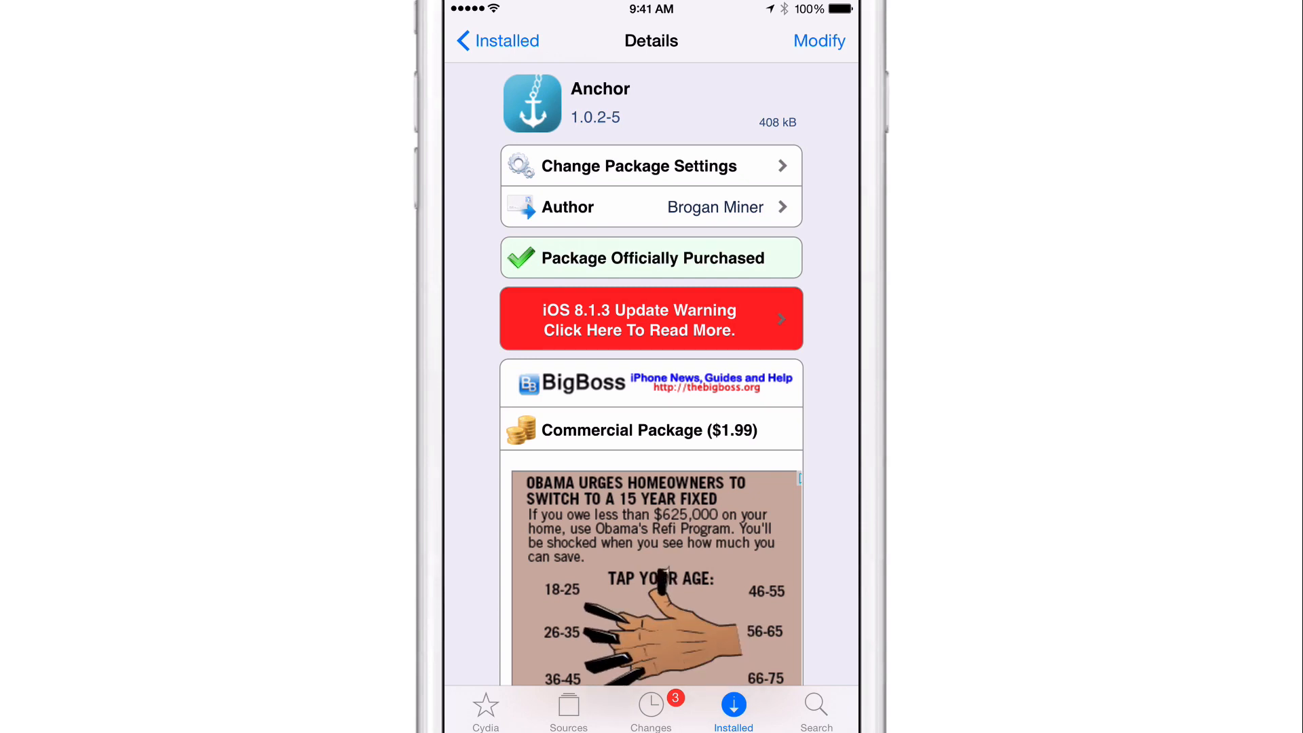
- Scroll the Anchor Details page past the ad to its iOS 7/8 description and screenshots
scroll(down, 3)
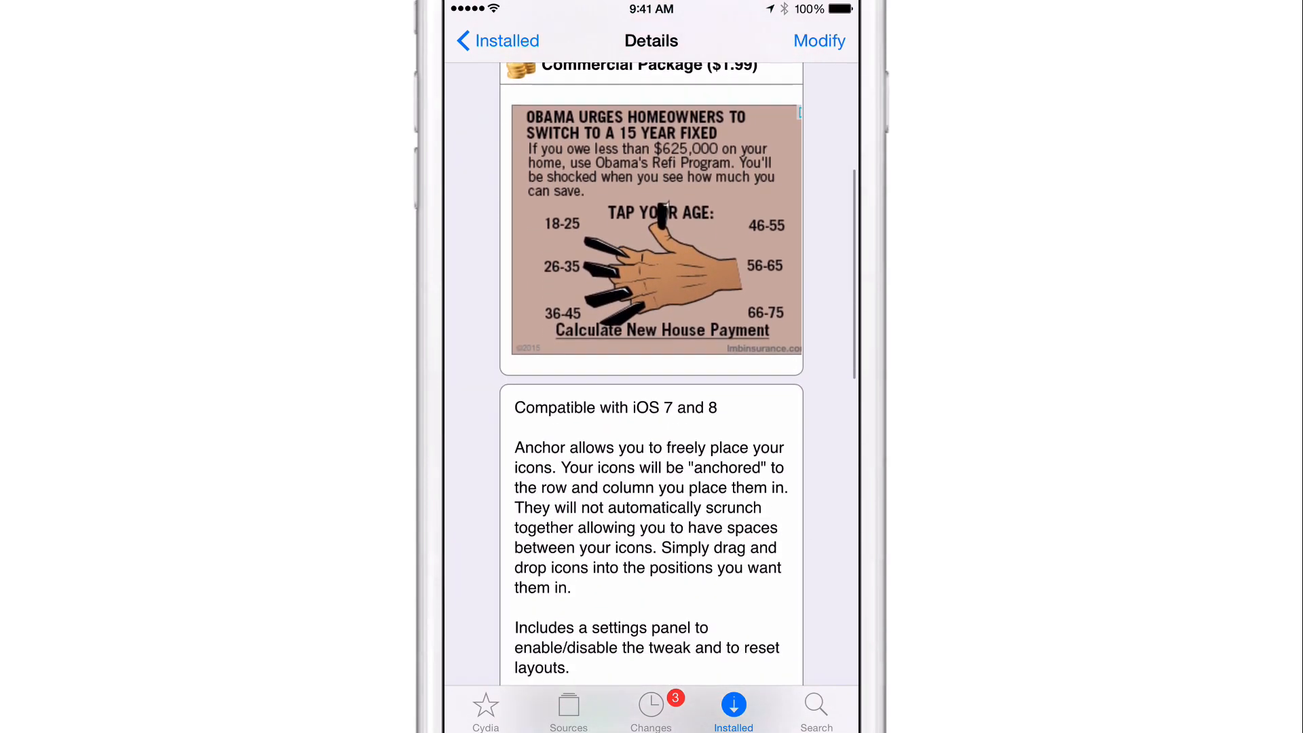
scroll(down, 3)
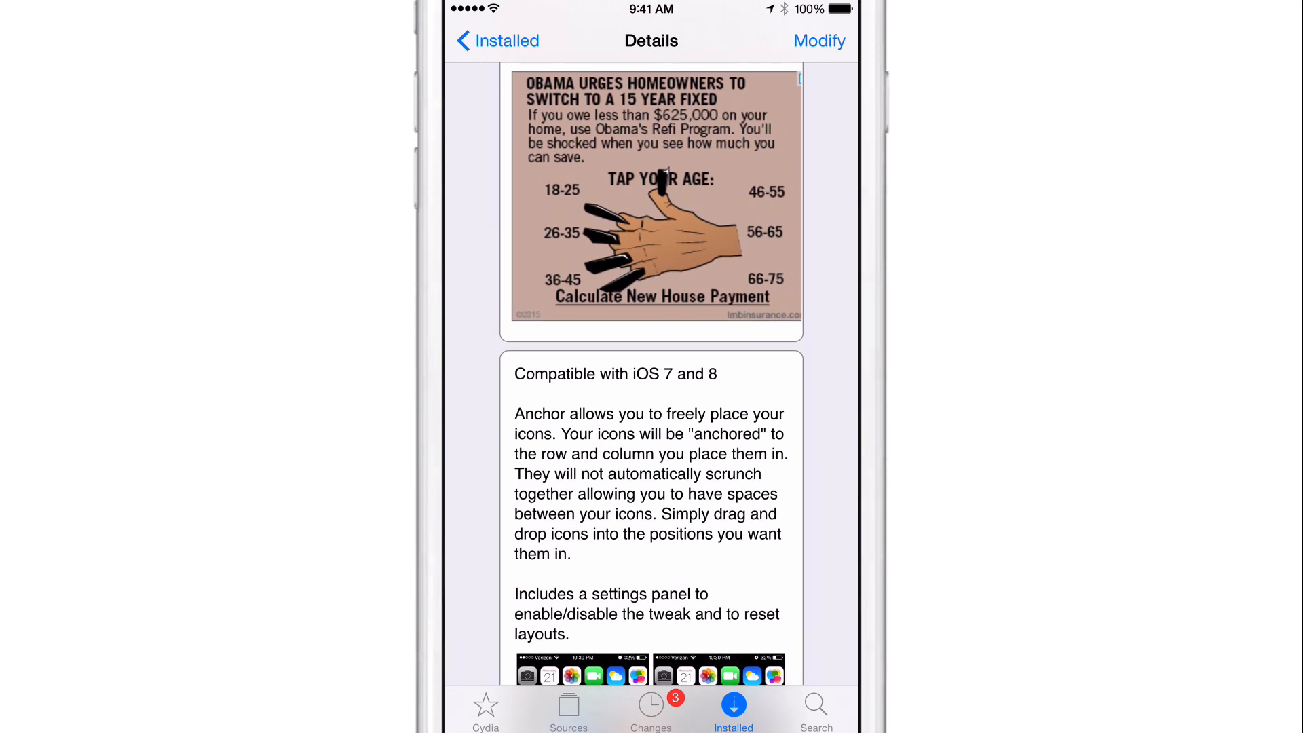
scroll(down, 3)
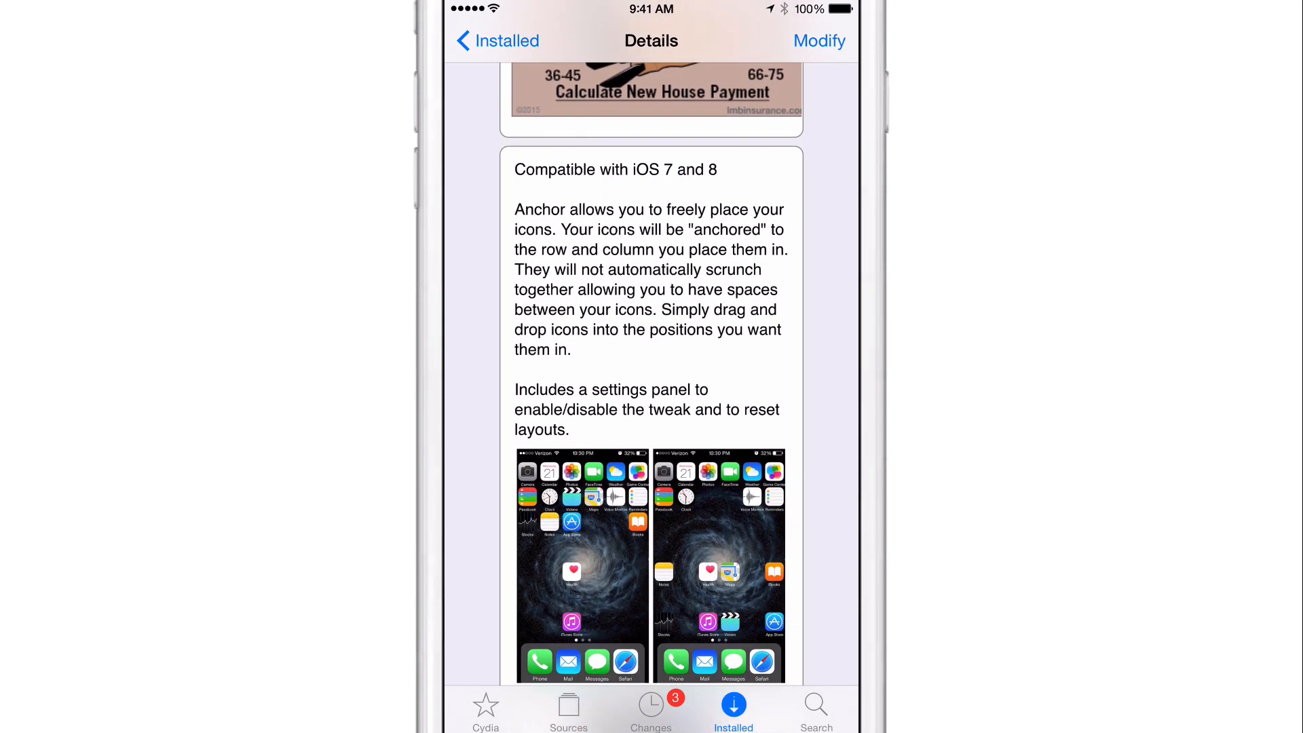